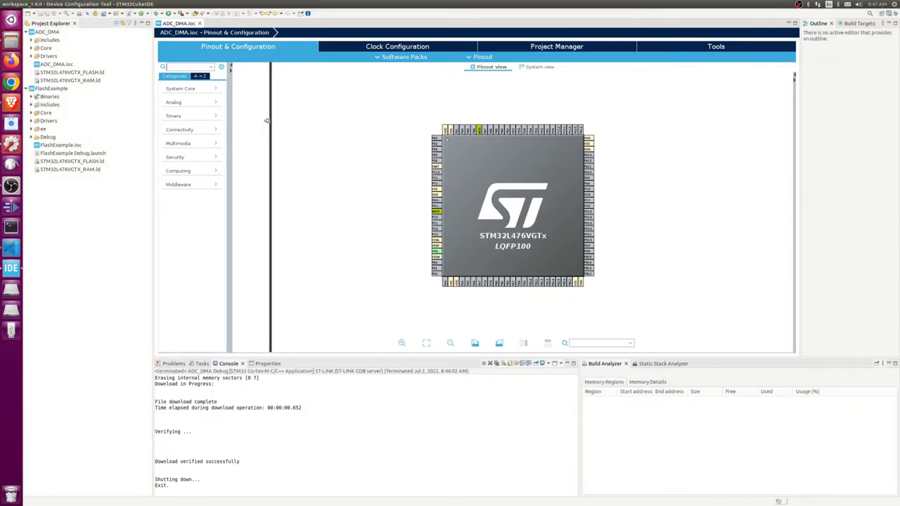
- Route PA2 to ADC1_IN7 and set ADC1 channels IN6 and IN7 to Single-ended
click(174, 102)
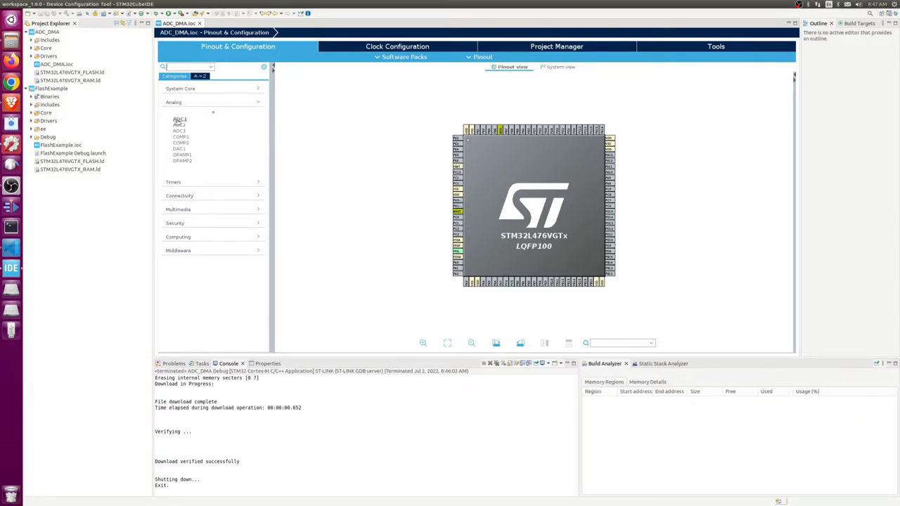
click(179, 118)
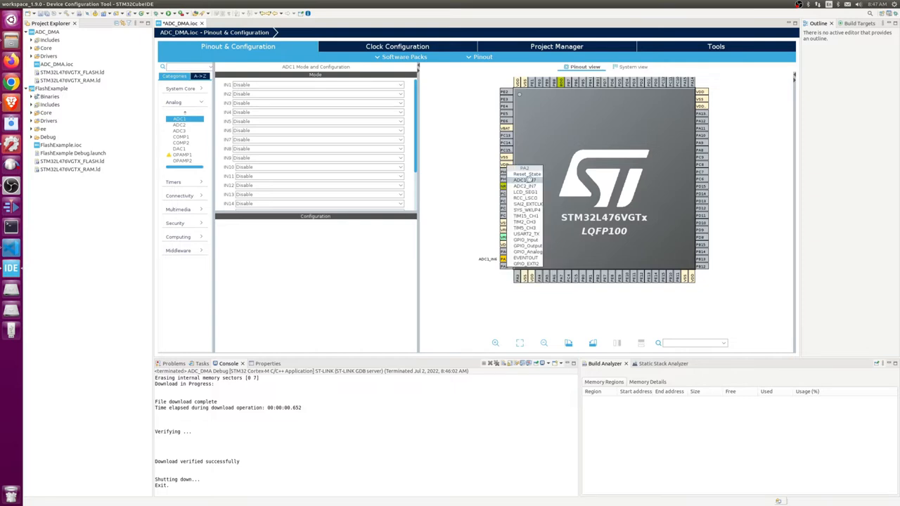
click(317, 140)
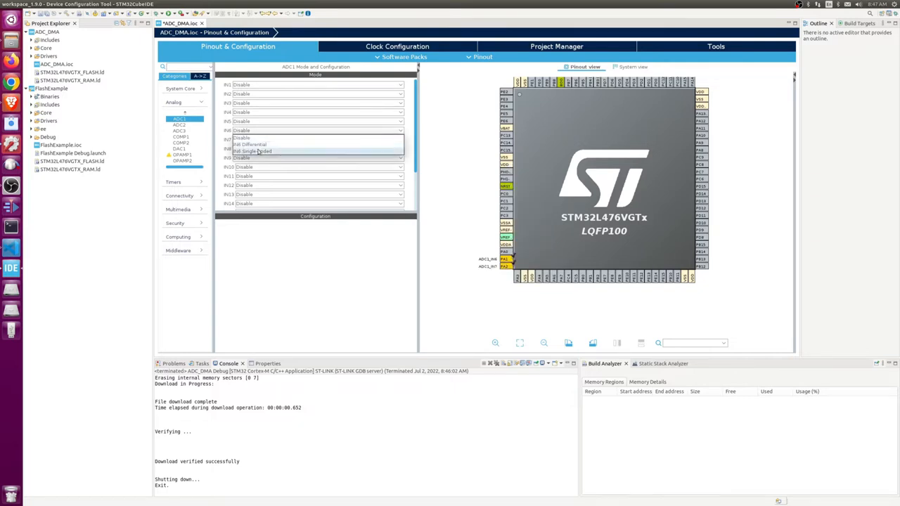
click(251, 151)
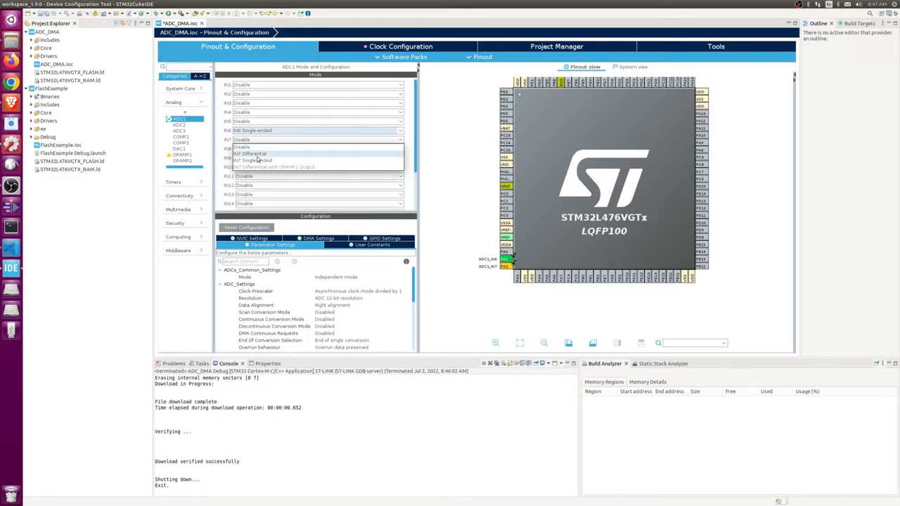
click(253, 159)
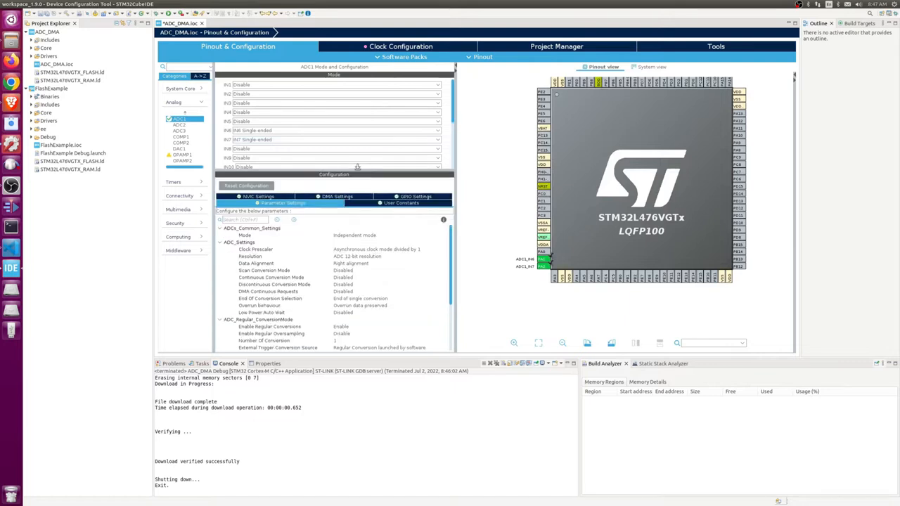
- Set ADC1 to 2 conversions, discontinuous mode disabled, with Channel 7 at rank 2
scroll(down, 3)
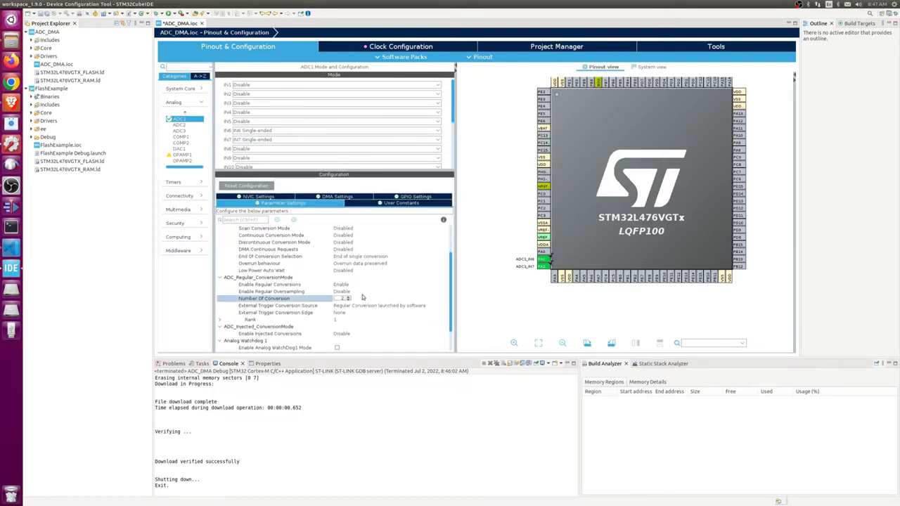
click(390, 242)
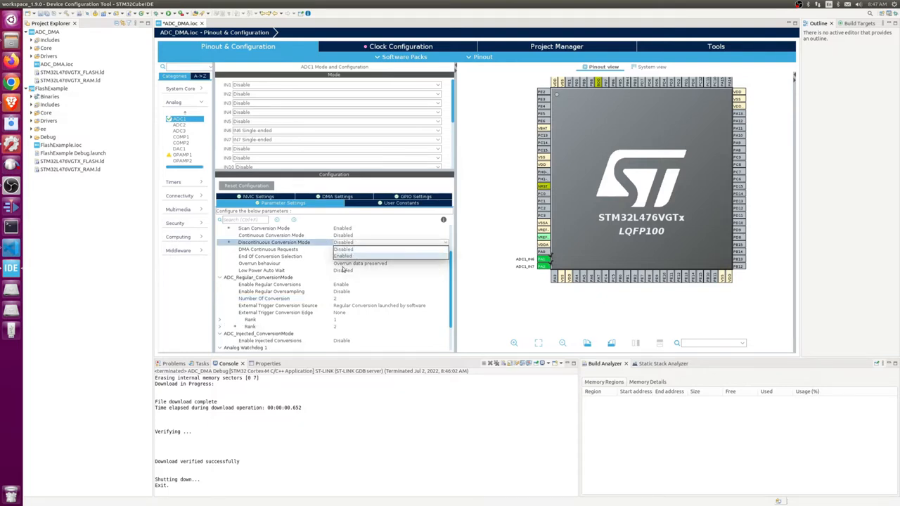
click(359, 256)
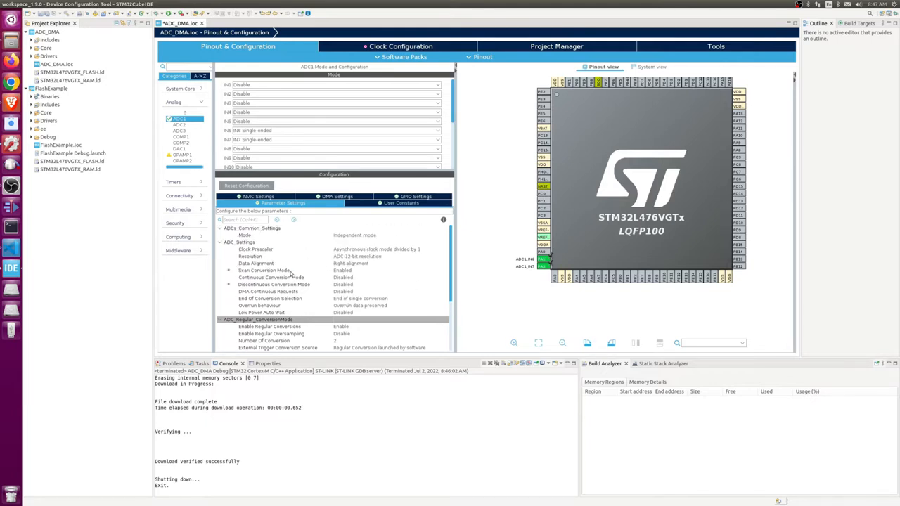
mouse_move(364, 274)
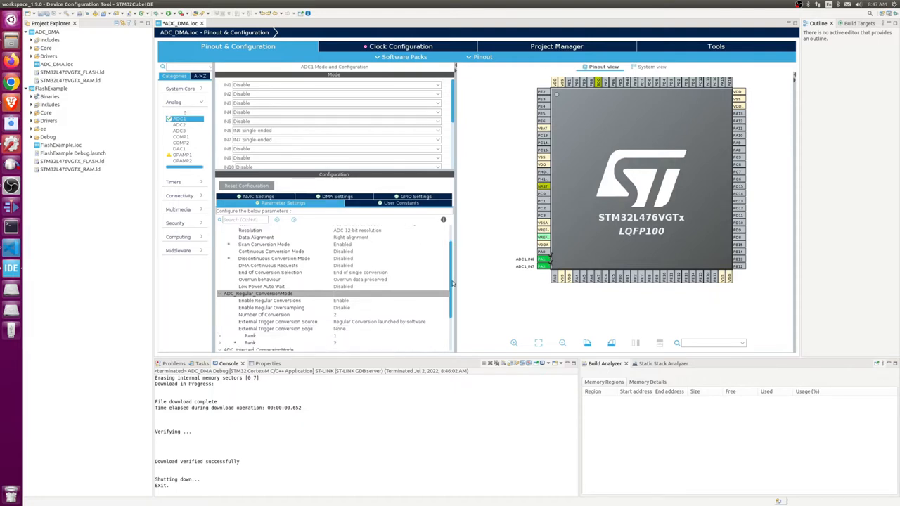
scroll(down, 3)
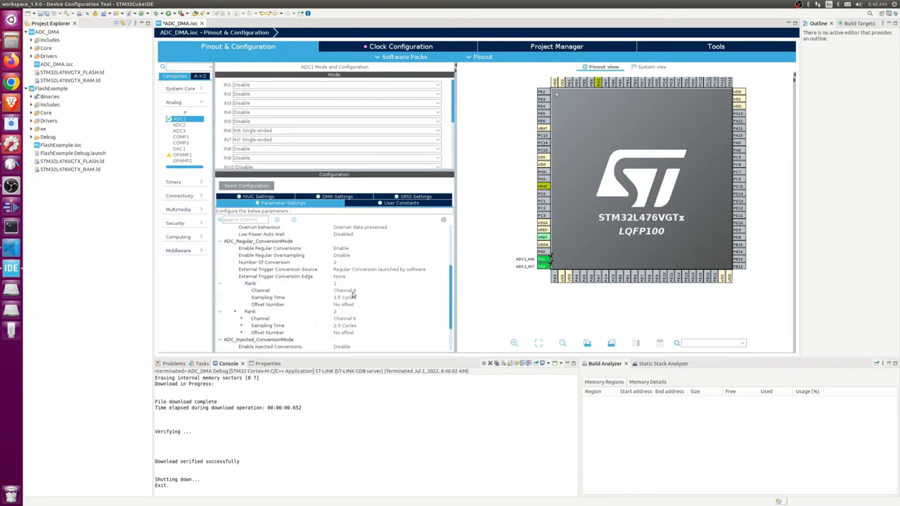
click(390, 319)
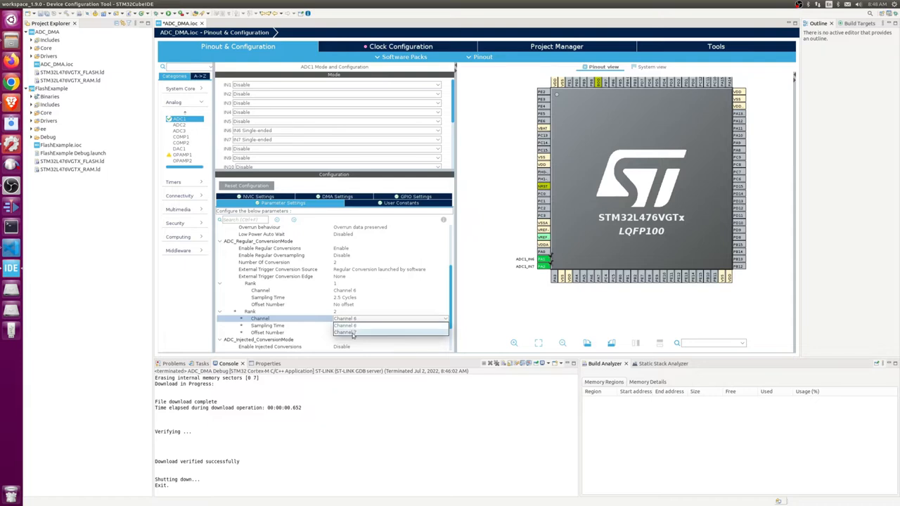
click(345, 332)
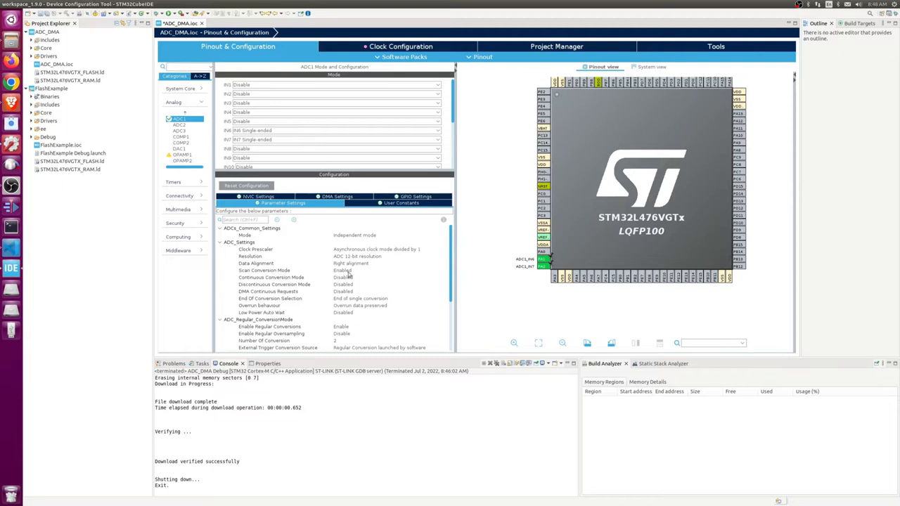
mouse_move(315, 262)
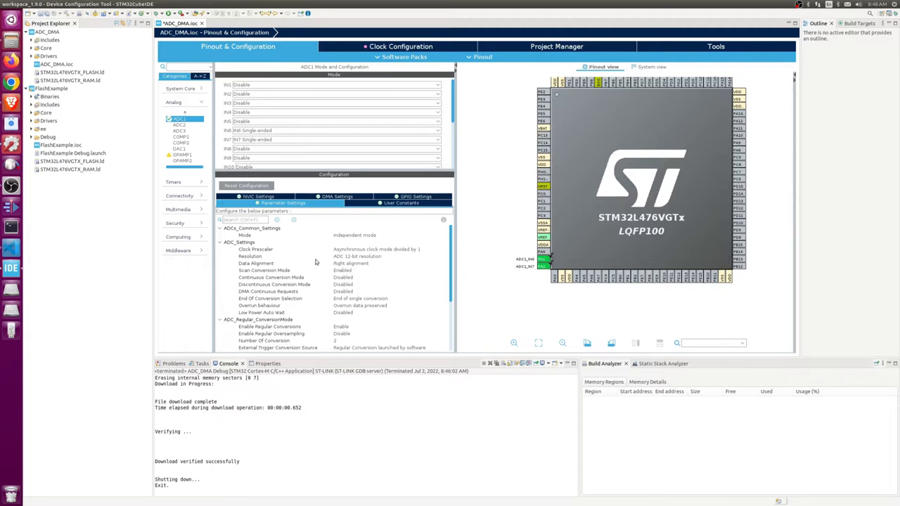
mouse_move(326, 274)
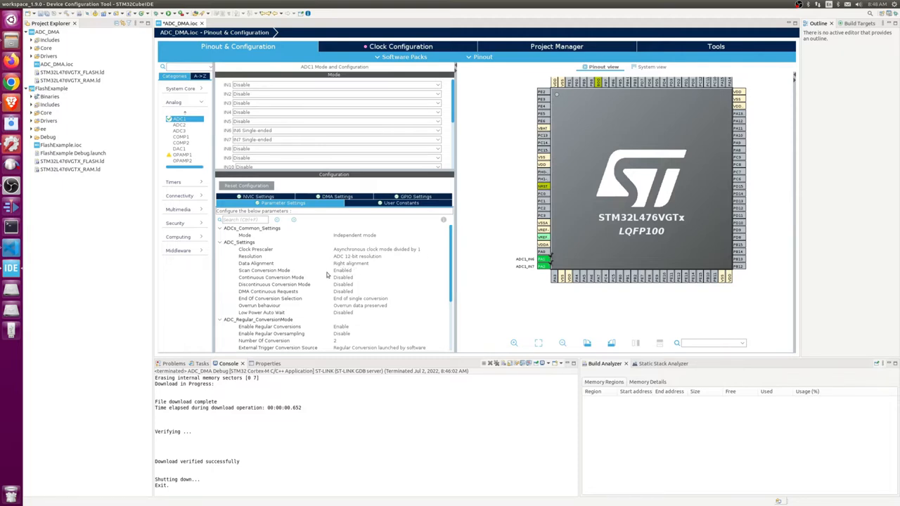
mouse_move(319, 280)
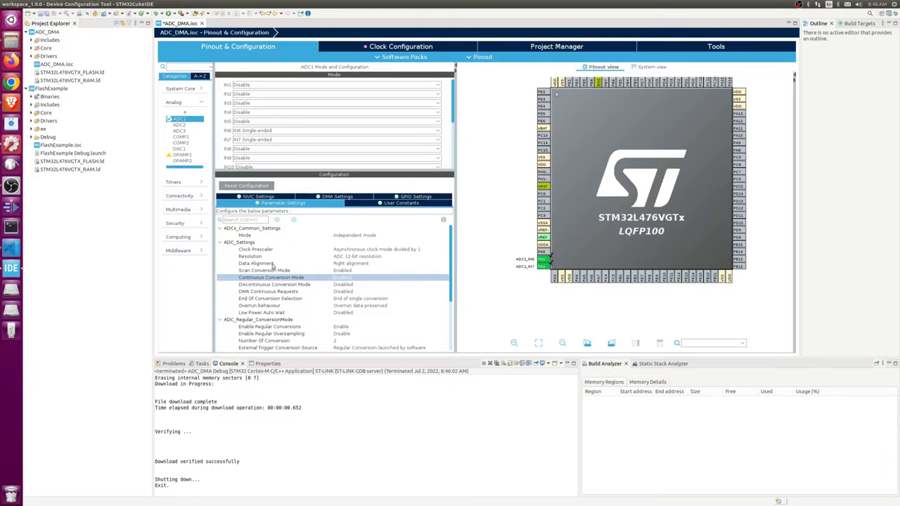
mouse_move(326, 297)
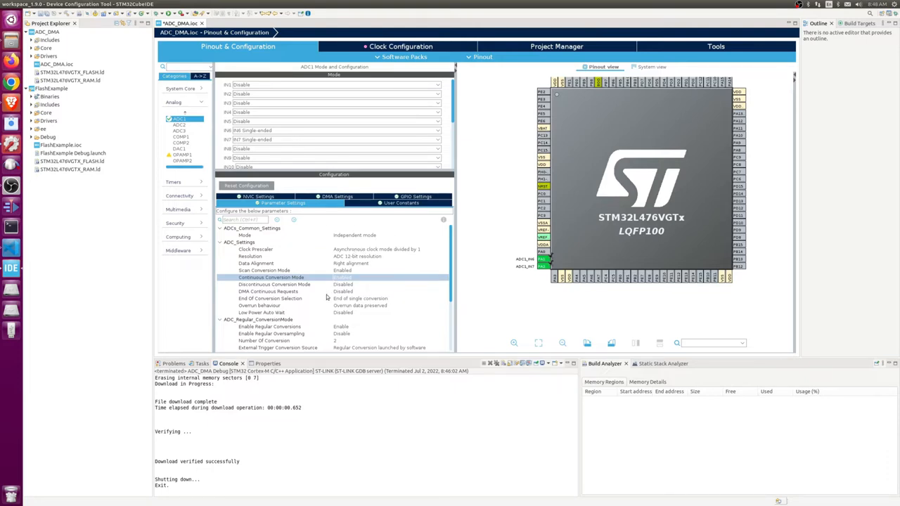
mouse_move(350, 304)
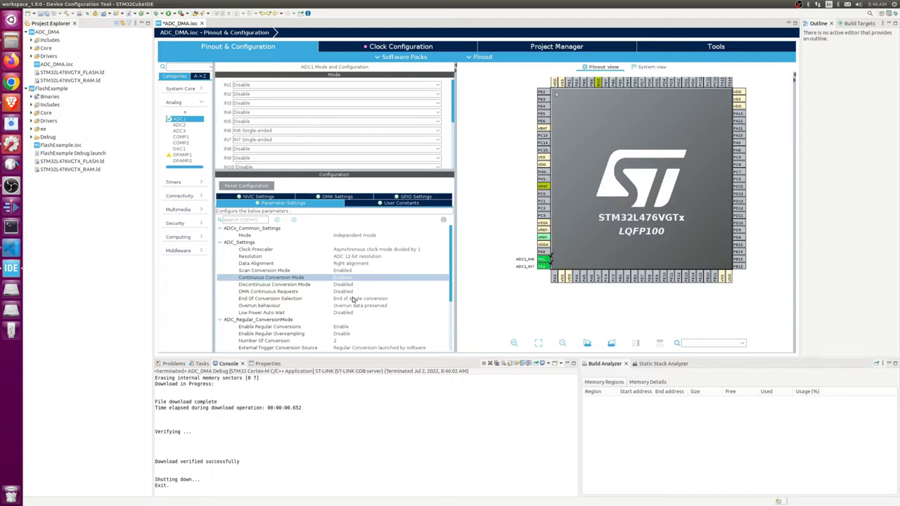
mouse_move(277, 298)
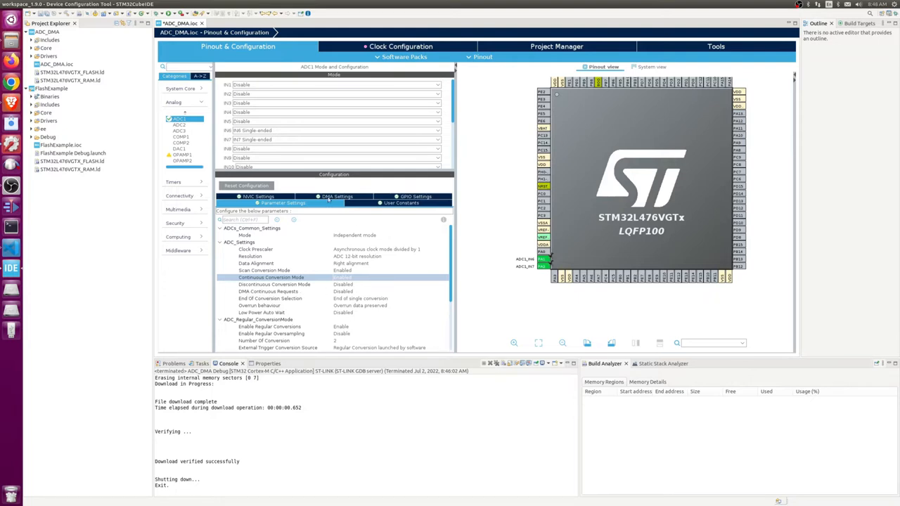
- Set ADC1's DMA mode to Circular and enable DMA Continuous Requests
click(338, 196)
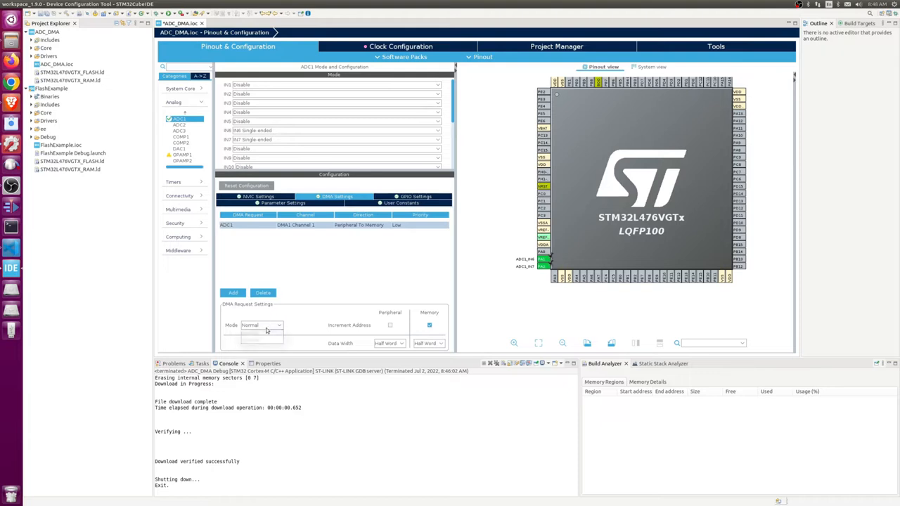
click(260, 325)
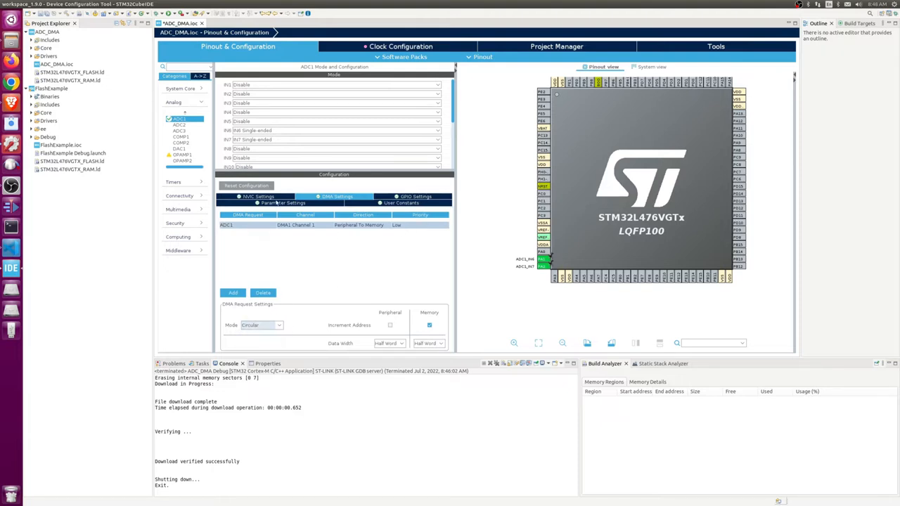
click(281, 202)
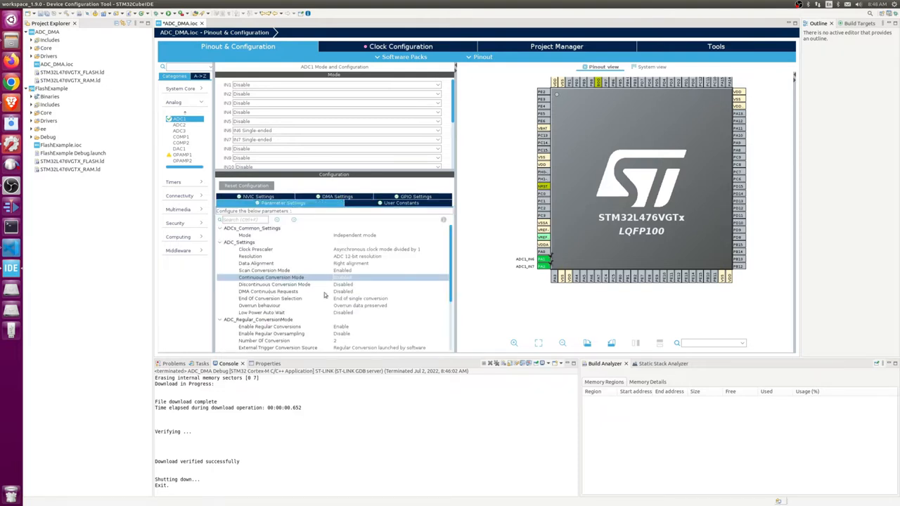
click(386, 291)
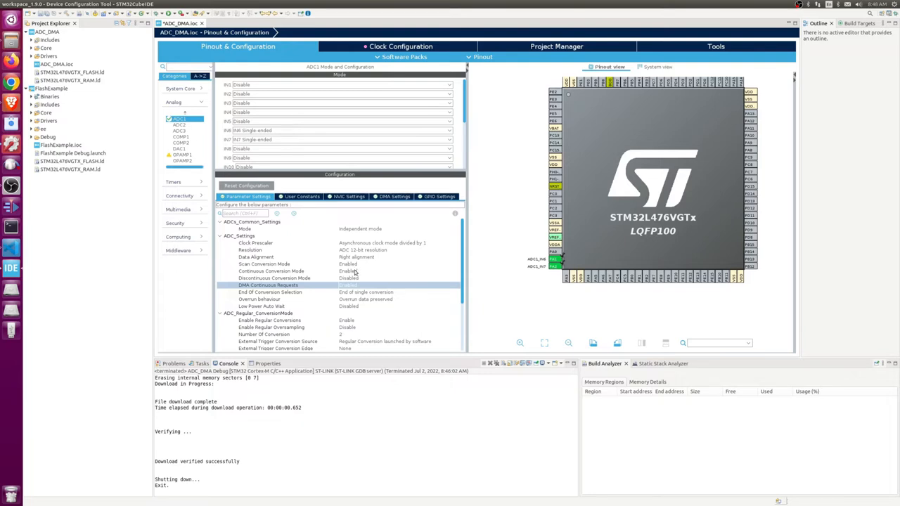
mouse_move(411, 255)
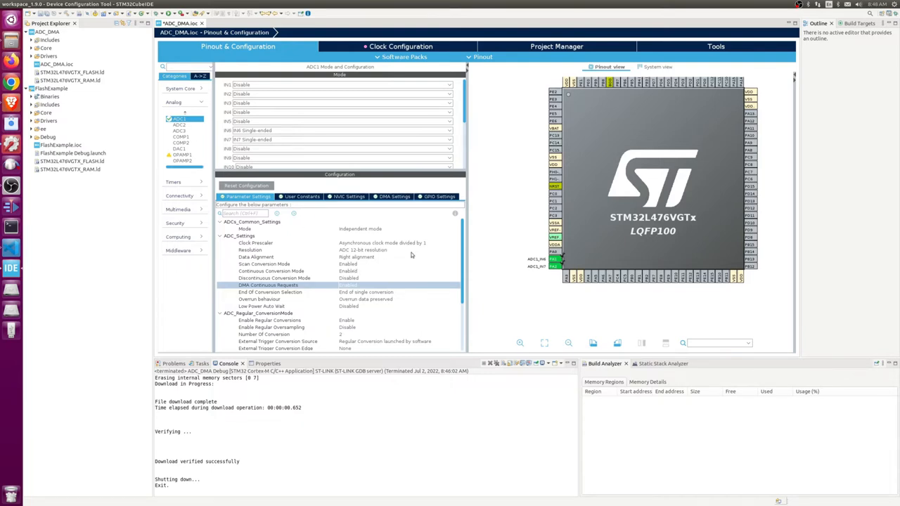
mouse_move(373, 283)
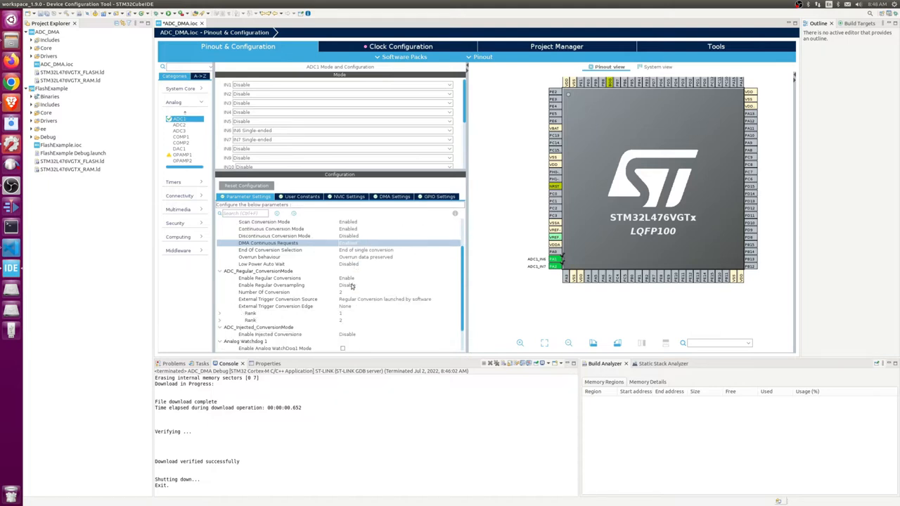
- Auto-resolve clock conflicts, set the ADC prescaler to divide by 128, and generate code
click(400, 45)
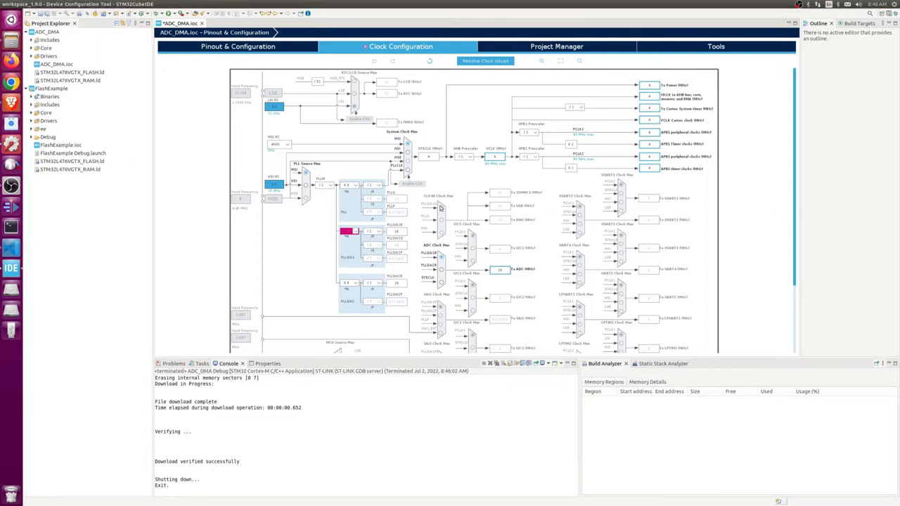
mouse_move(357, 232)
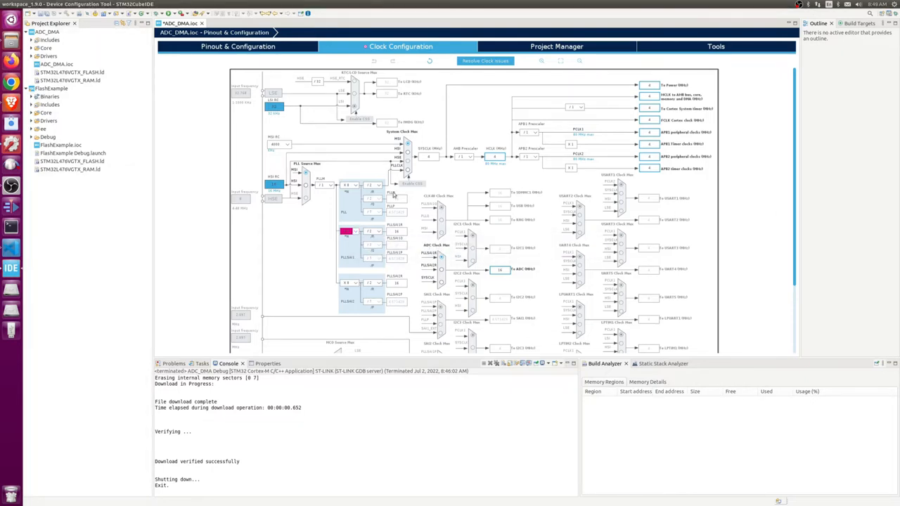
click(355, 231)
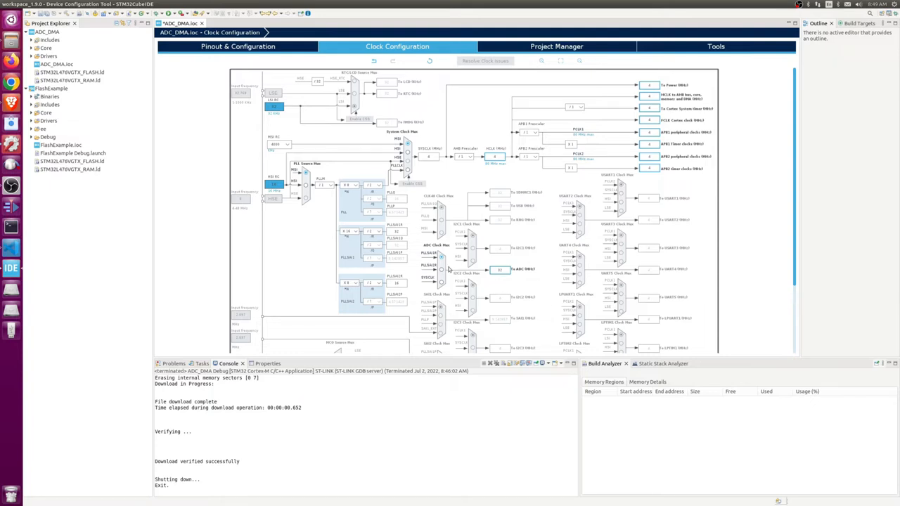
click(237, 47)
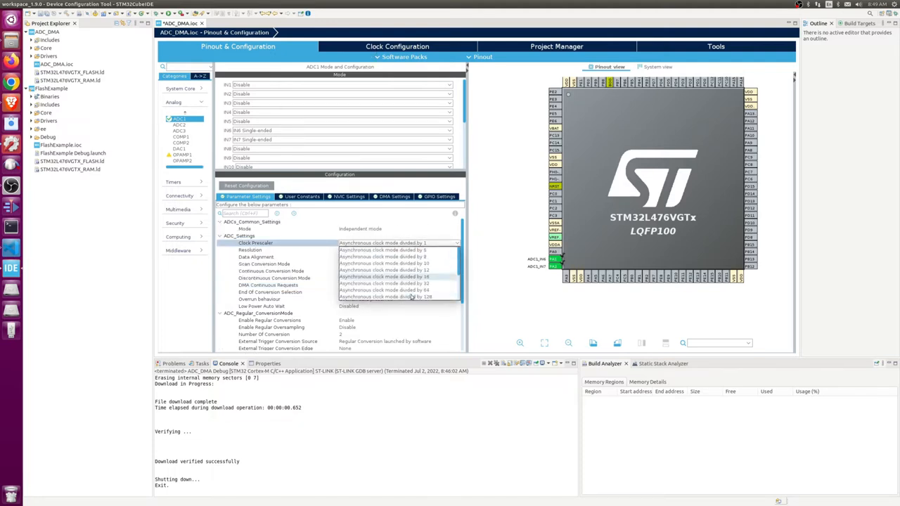
click(397, 46)
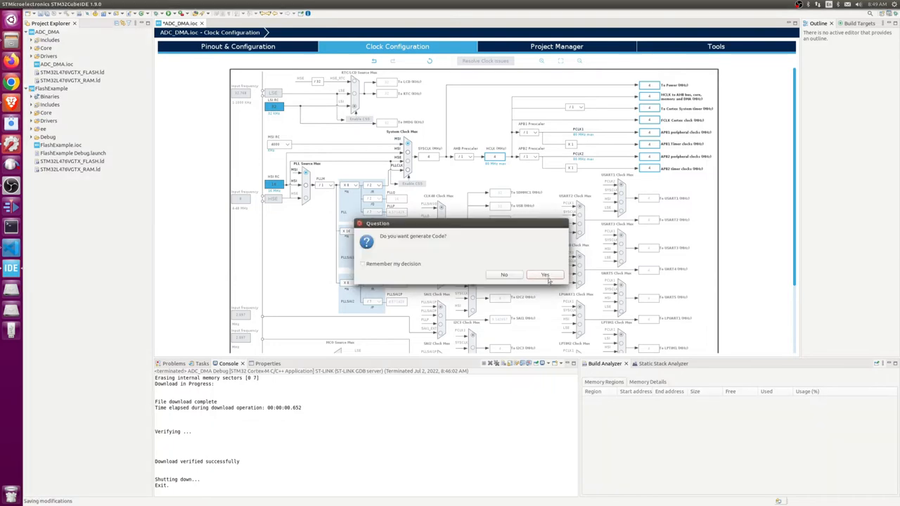
click(544, 274)
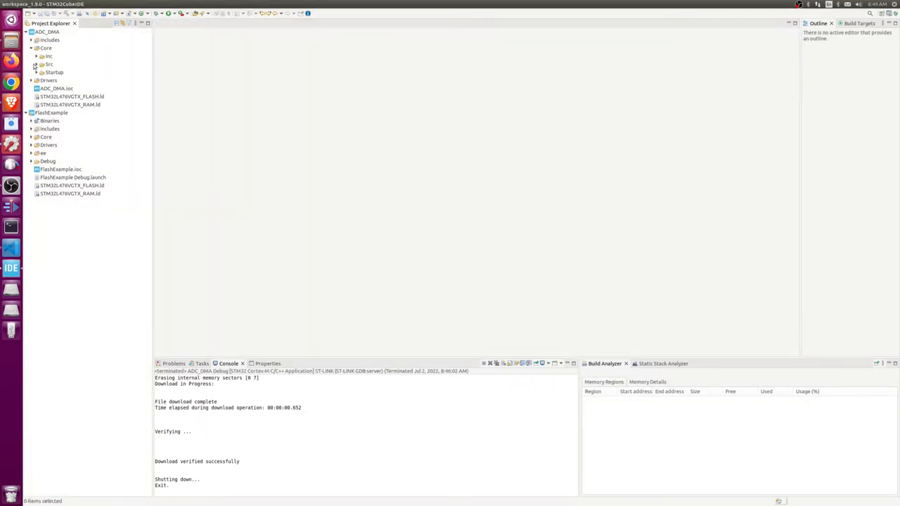
- Declare 'unsigned short adcRead[2];' in main.c under USER CODE BEGIN 2
double_click(56, 64)
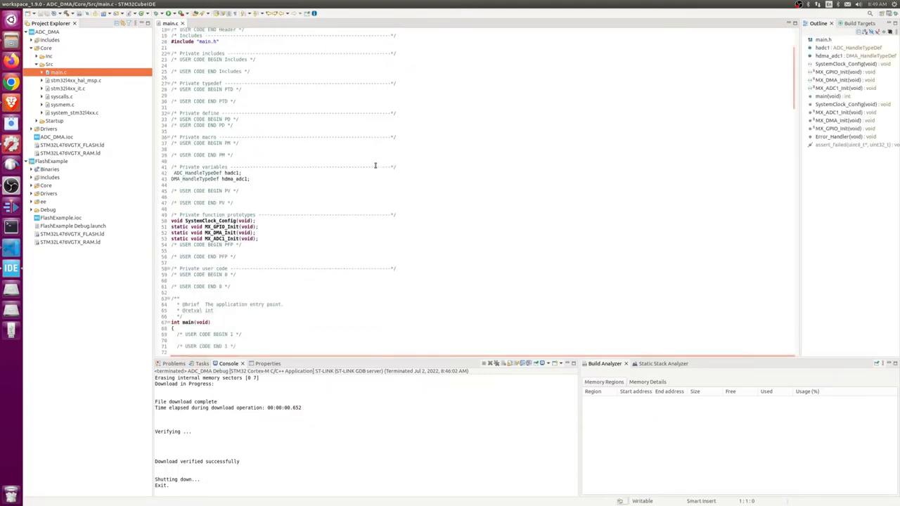
scroll(down, 3)
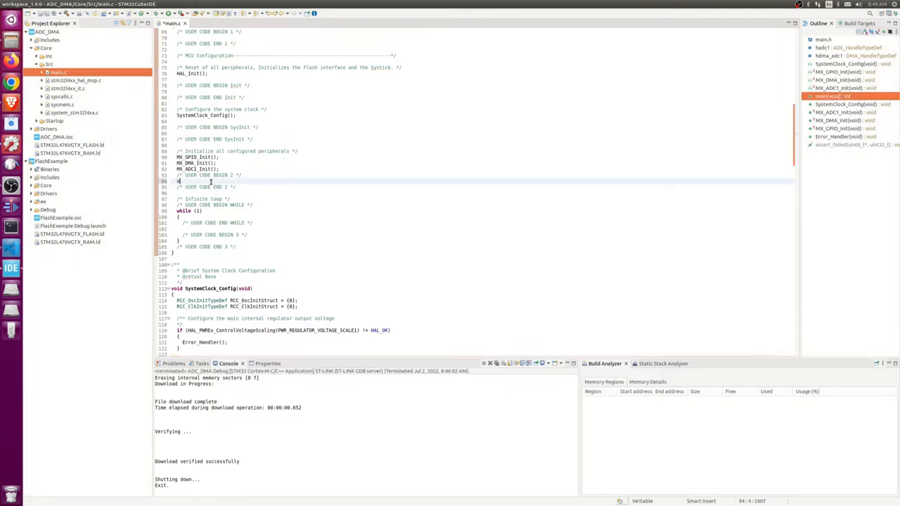
text(nsigned short)
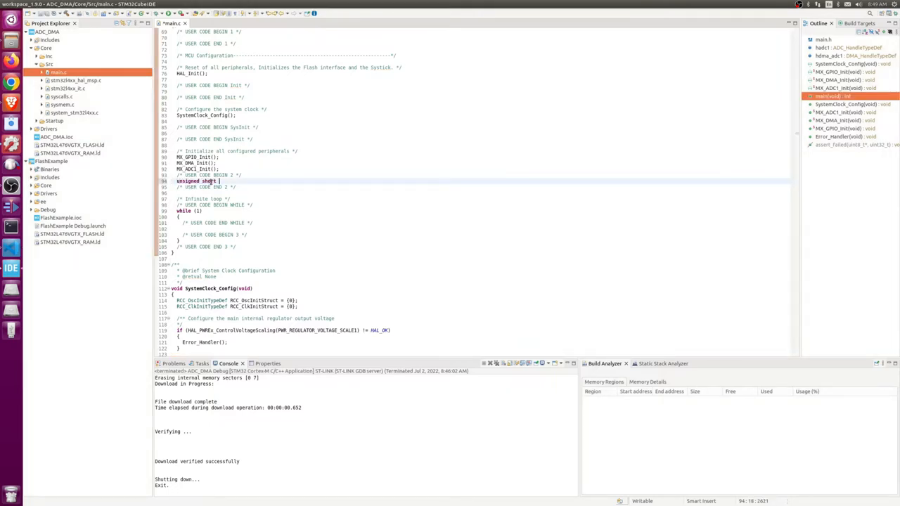
text(adcRead)
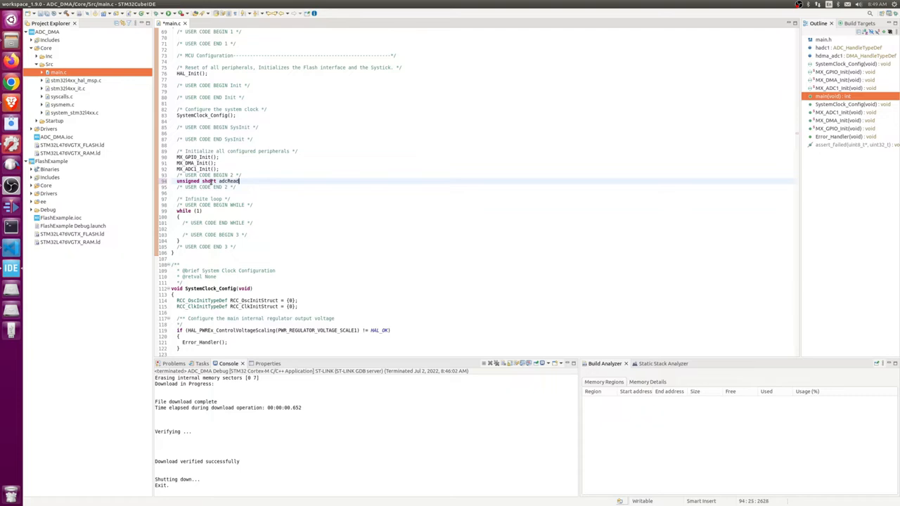
text([2];)
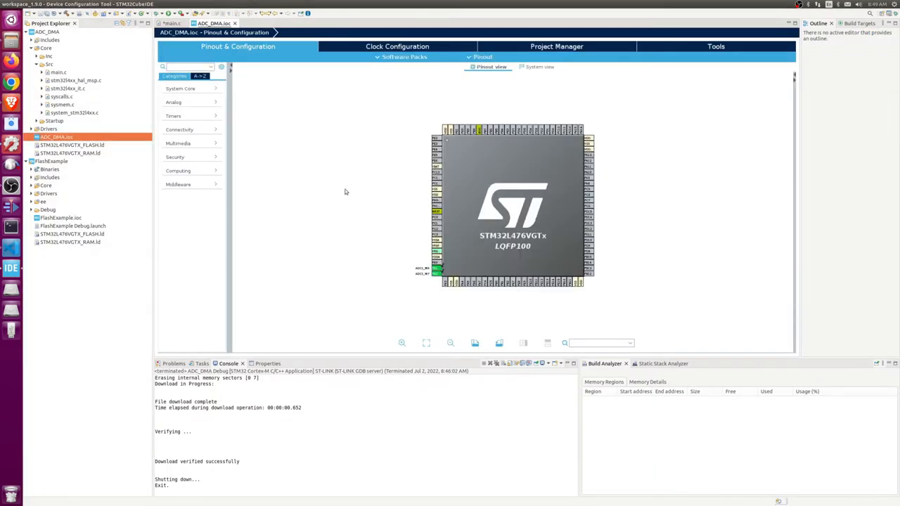
- View ADC1's settings under Analog, then go back to the main.c editor
click(173, 102)
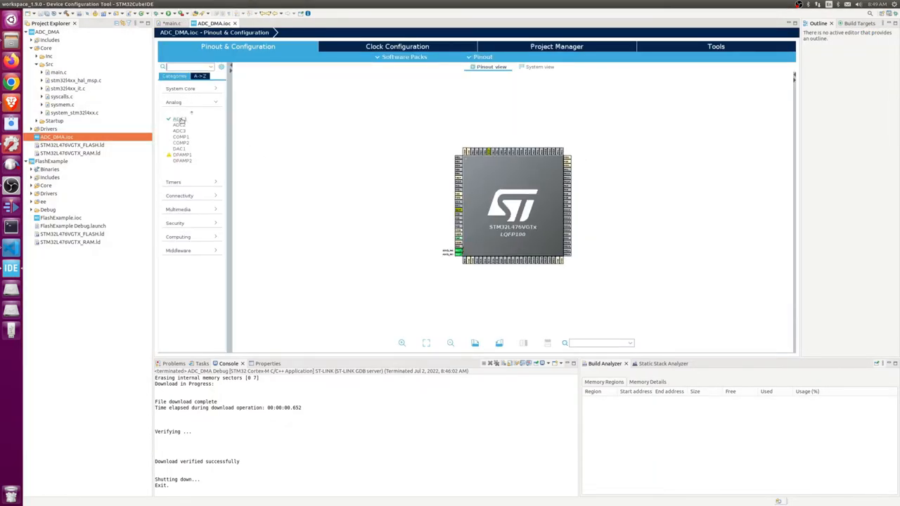
click(179, 125)
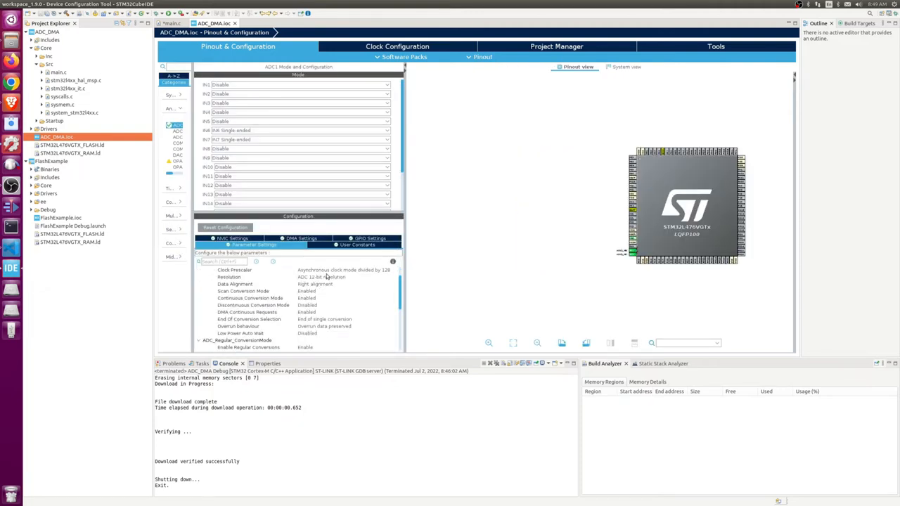
click(171, 23)
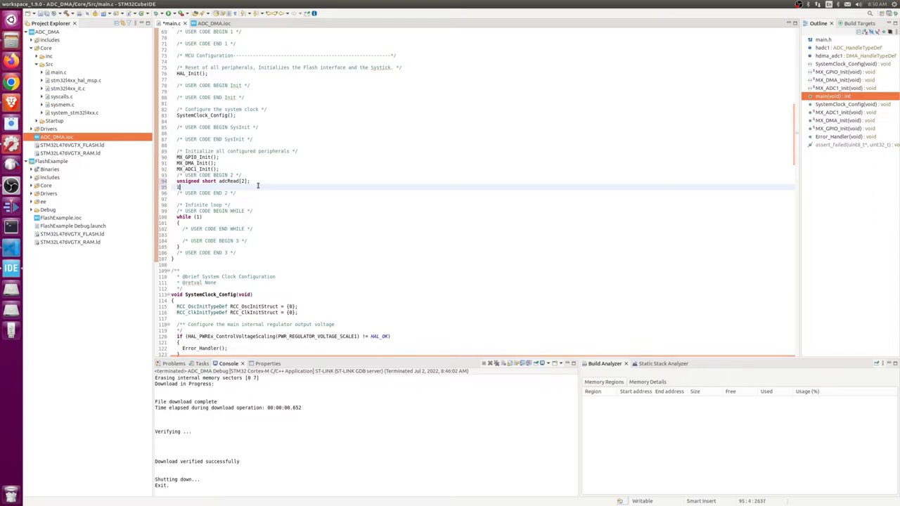
- Add the HAL_ADC_Start_DMA call into adcRead with a status check returning 0
text(nt status = HAL_ADC_Start_DMA(&hadc1,adcRead)
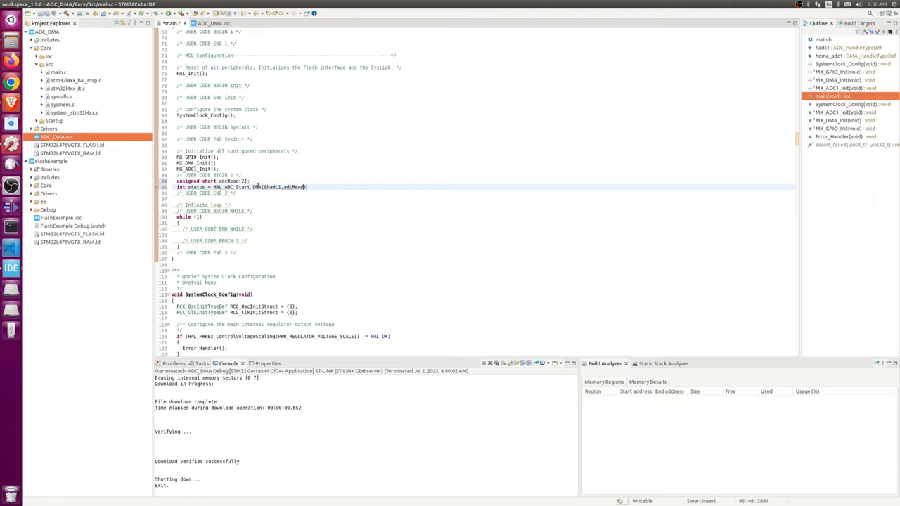
text(,2)
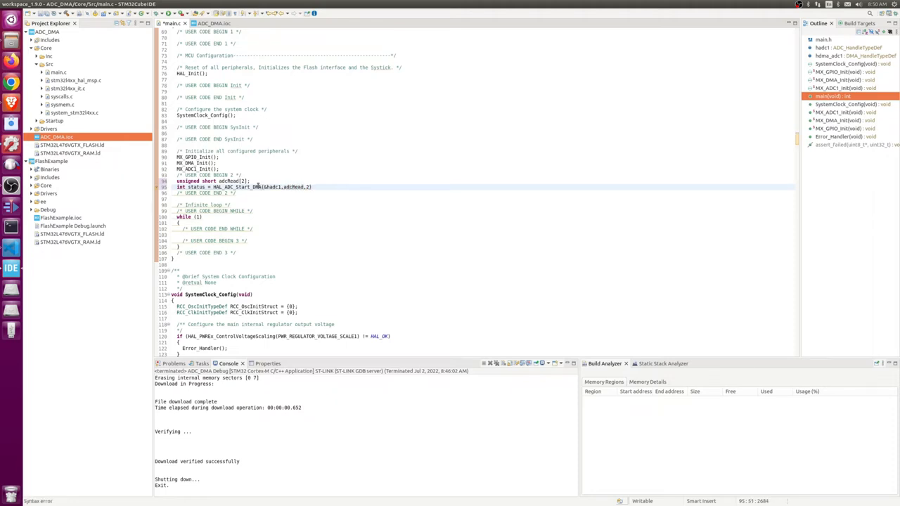
text(;)
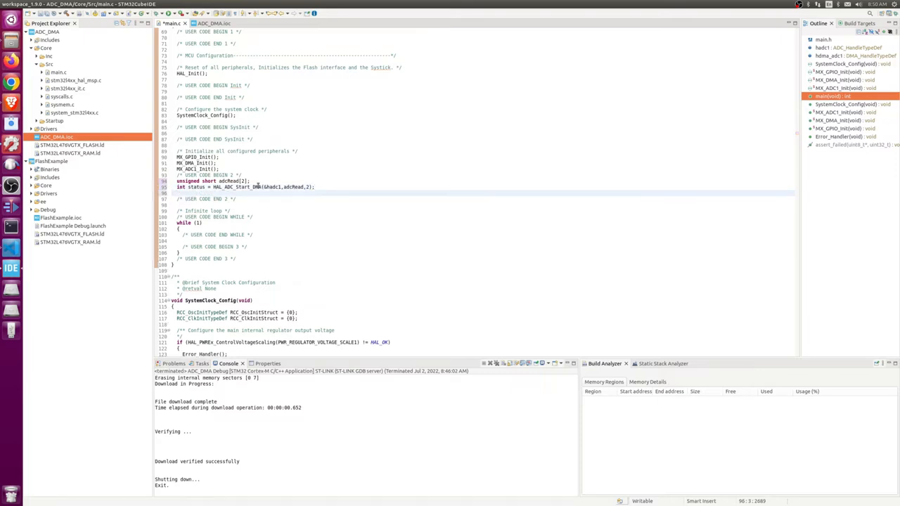
text(if(status !=0)
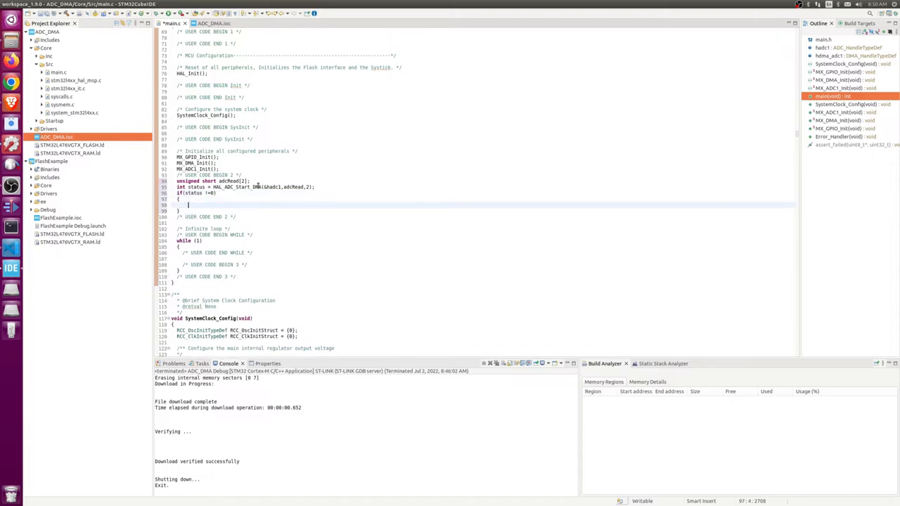
text(return)
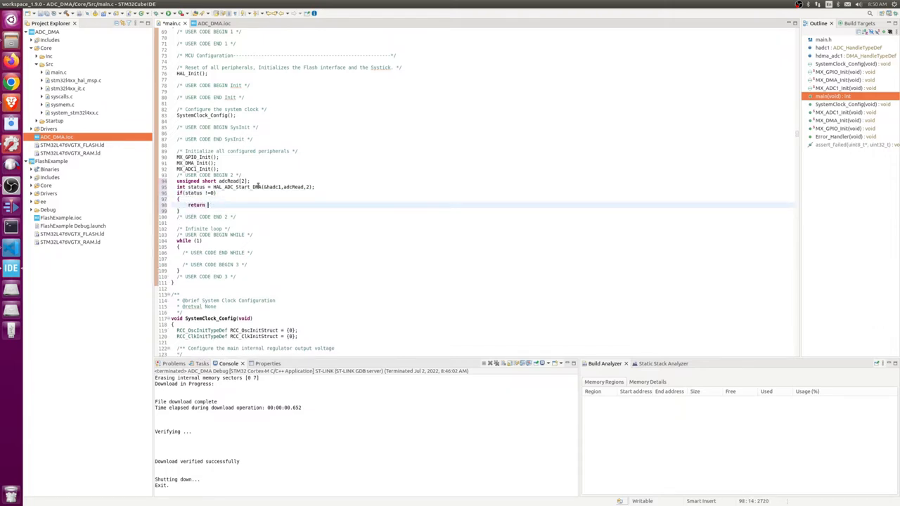
text(0;)
text(if(adcRead[0] == 1000))
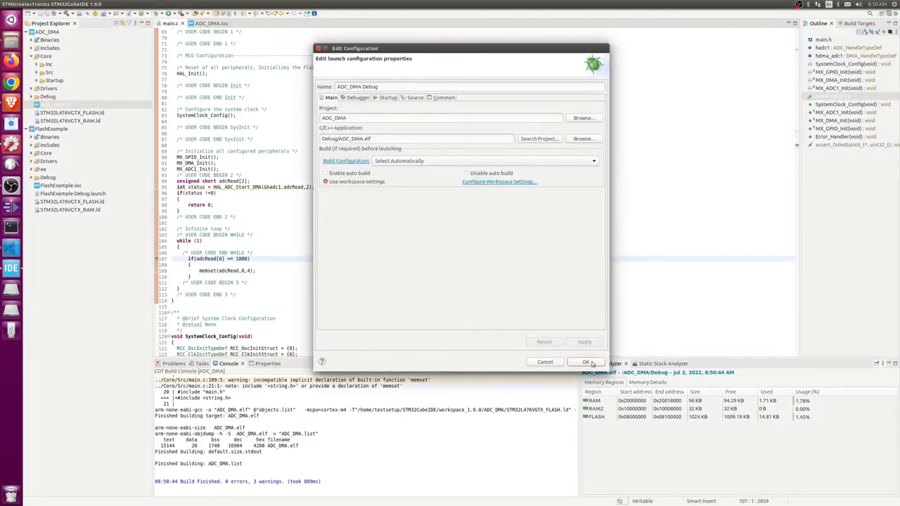
- Launch the debugger and expand adcRead, showing 4095 and 0
click(586, 362)
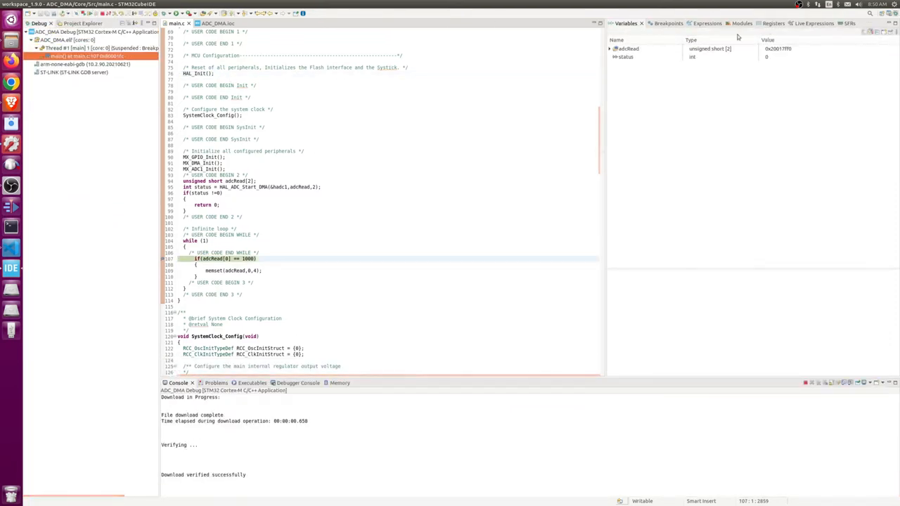
click(610, 48)
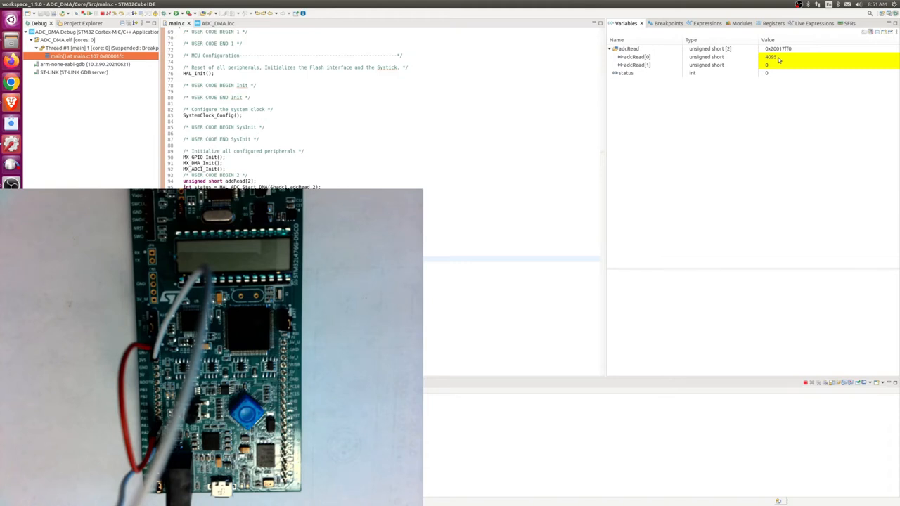
mouse_move(738, 59)
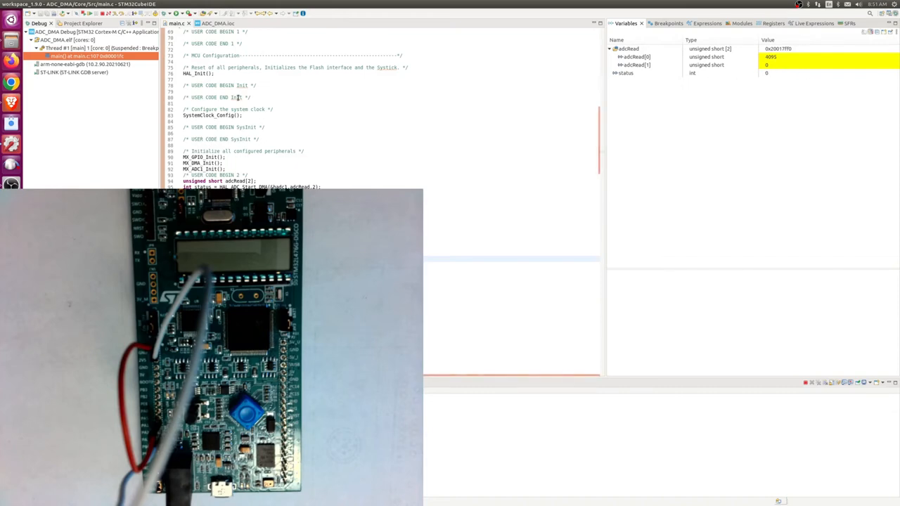
- Resume execution so adcRead updates to 2998 and 4095
click(242, 97)
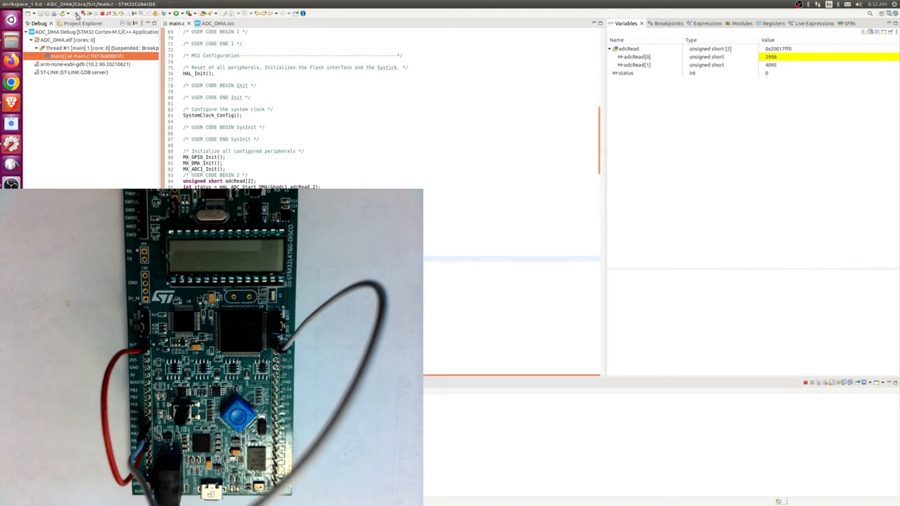
mouse_move(102, 13)
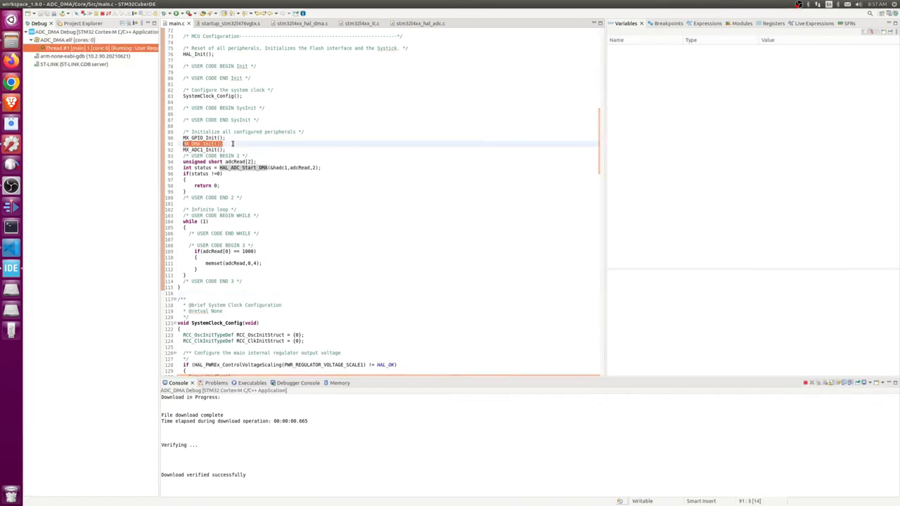
- Press Delete while ending the debug session
key(Delete)
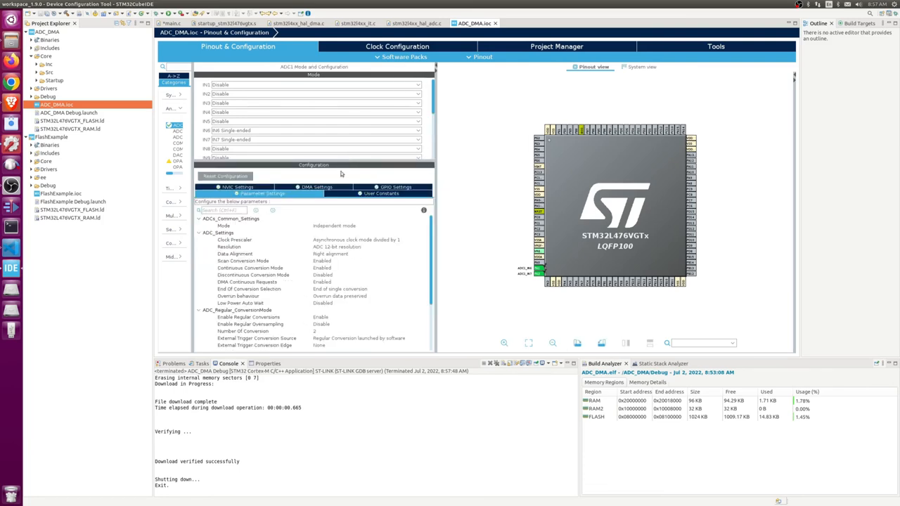
- Expand ADC1's regular conversion ranks to view Channel 6 and Channel 7, each at 2.5 cycles
scroll(down, 3)
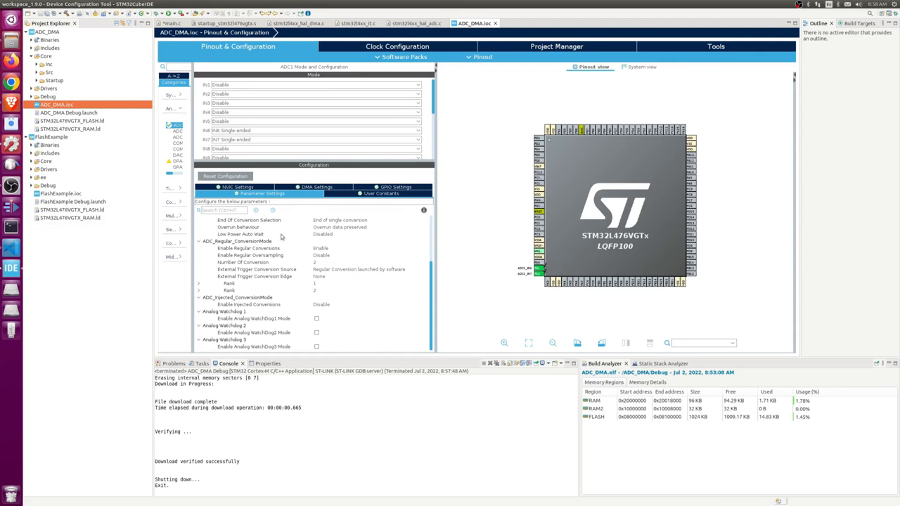
mouse_move(236, 289)
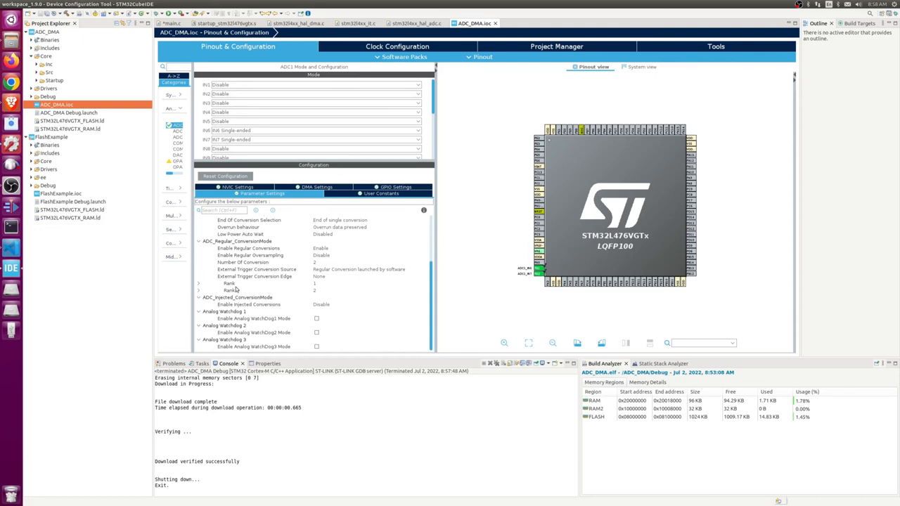
click(199, 284)
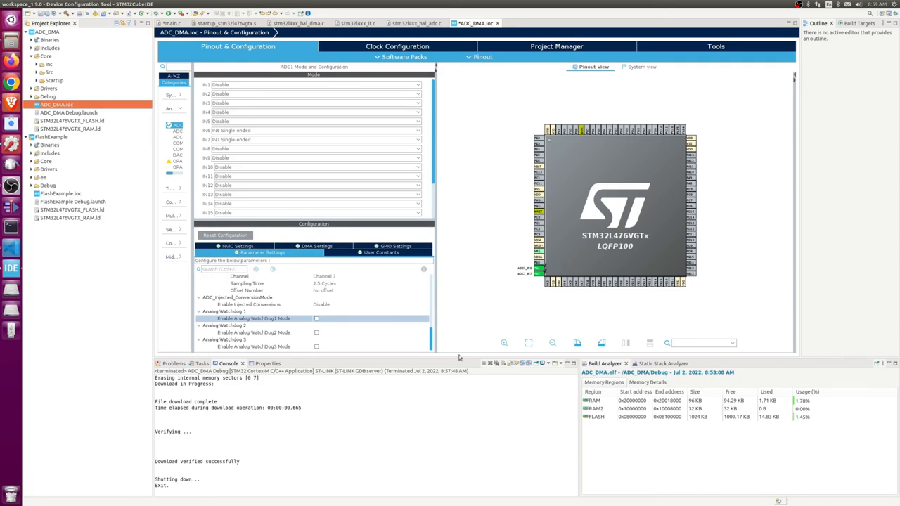
scroll(down, 3)
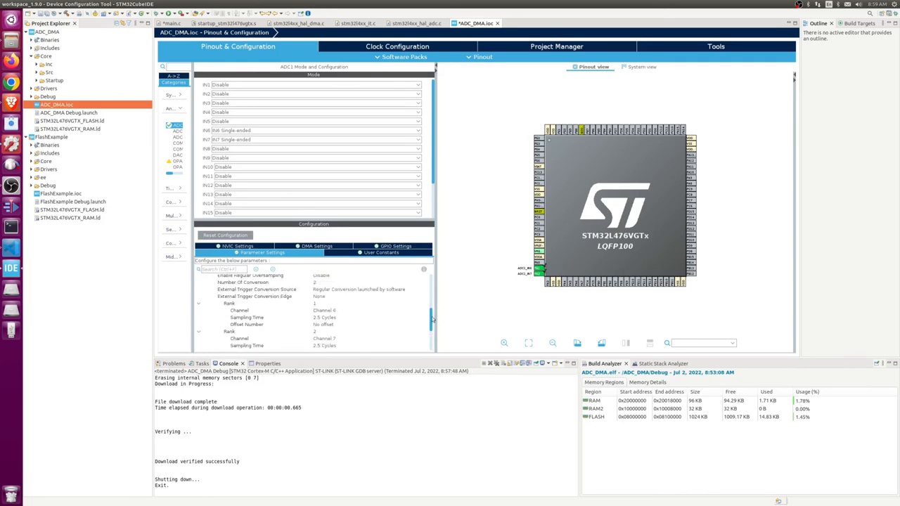